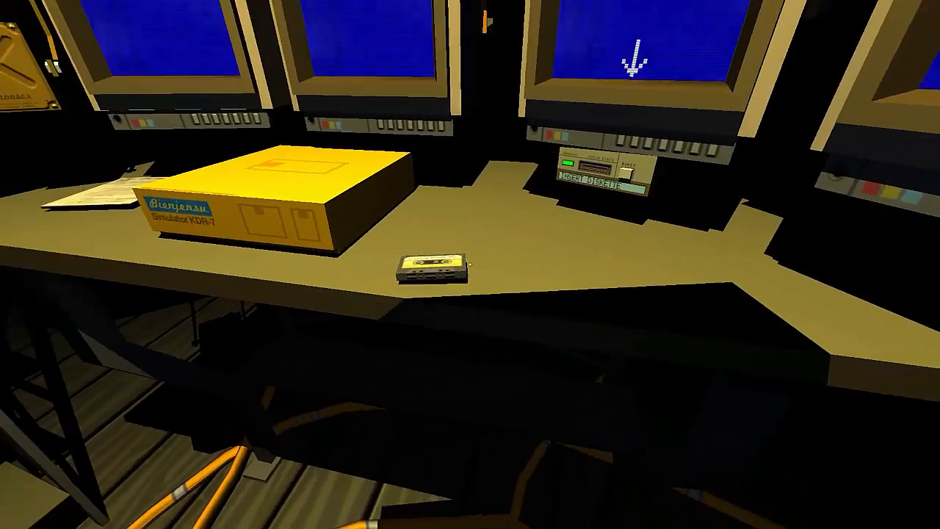
# Interact with the desk holding the Bienjensu deck and cassette tape
pyautogui.click(432, 267)
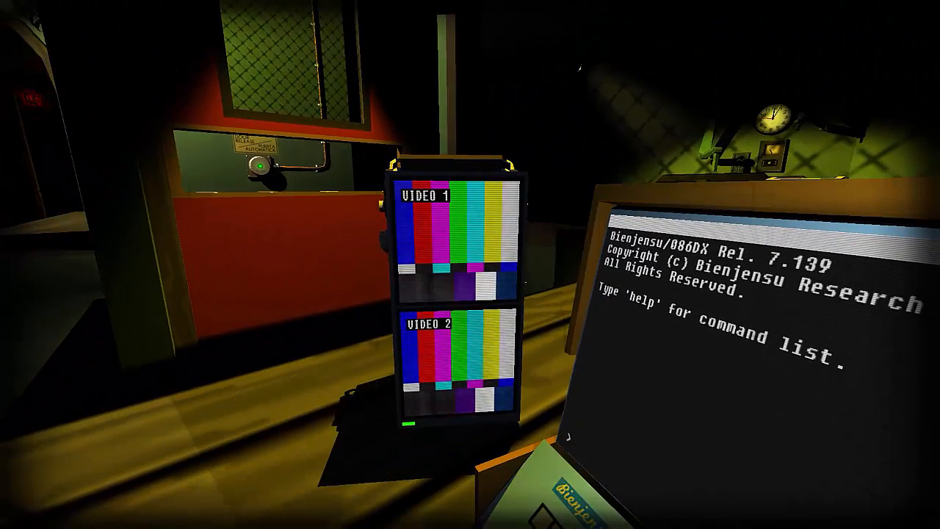
# Load aimbot, deploy the turret and connect its camera feed to the video monitor
pyautogui.write('aimbot')
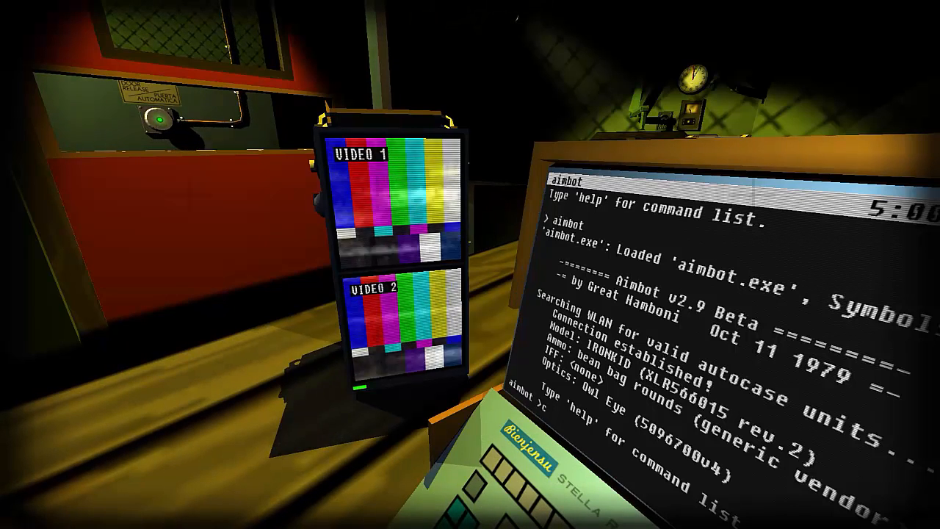
pyautogui.write('deploy')
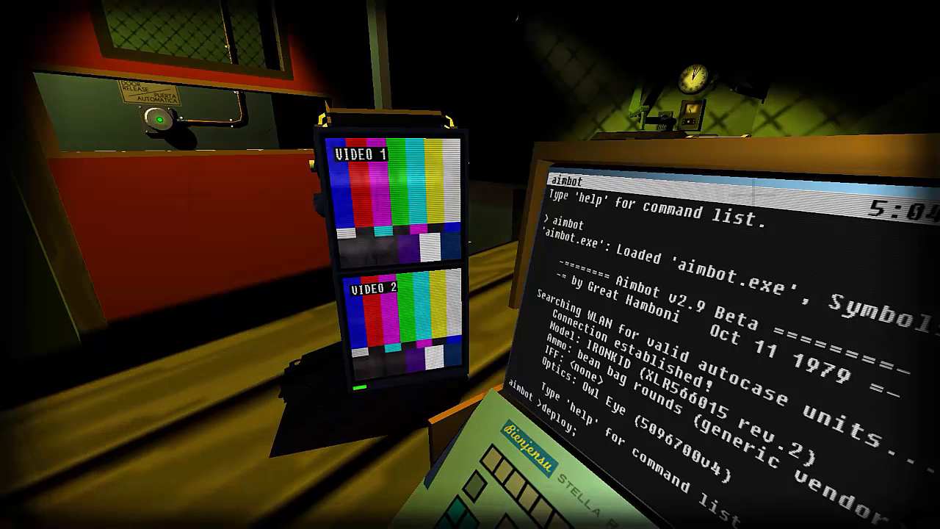
pyautogui.write('connect;')
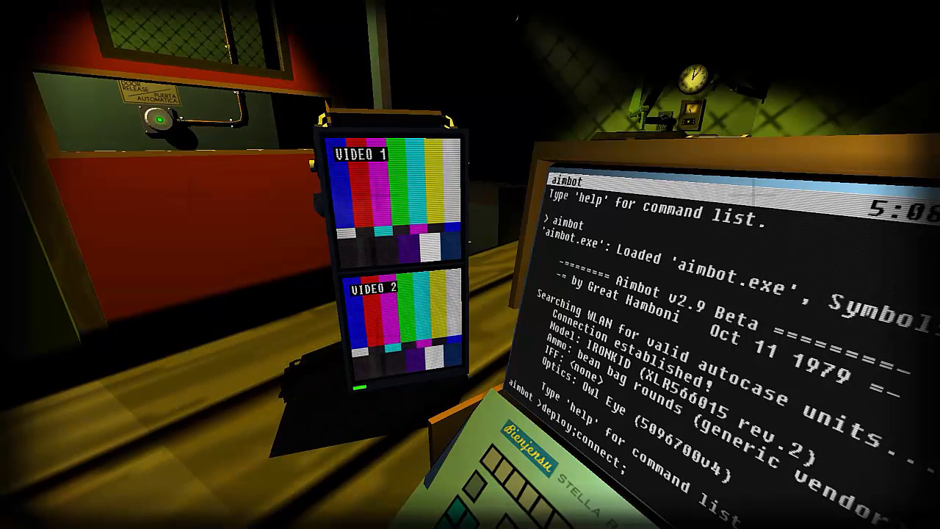
pyautogui.write('cam')
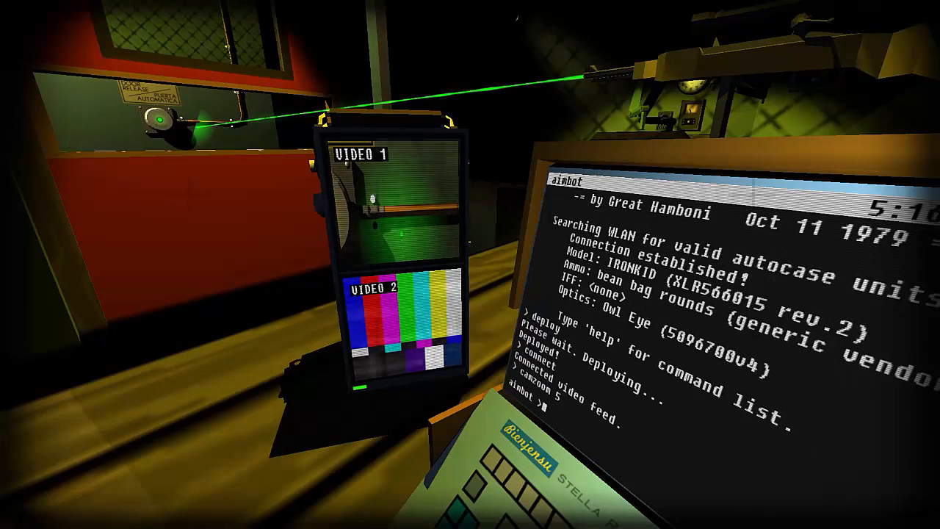
# Turn the aimbot and fire its laser at the green wall button
pyautogui.write('turn -2')
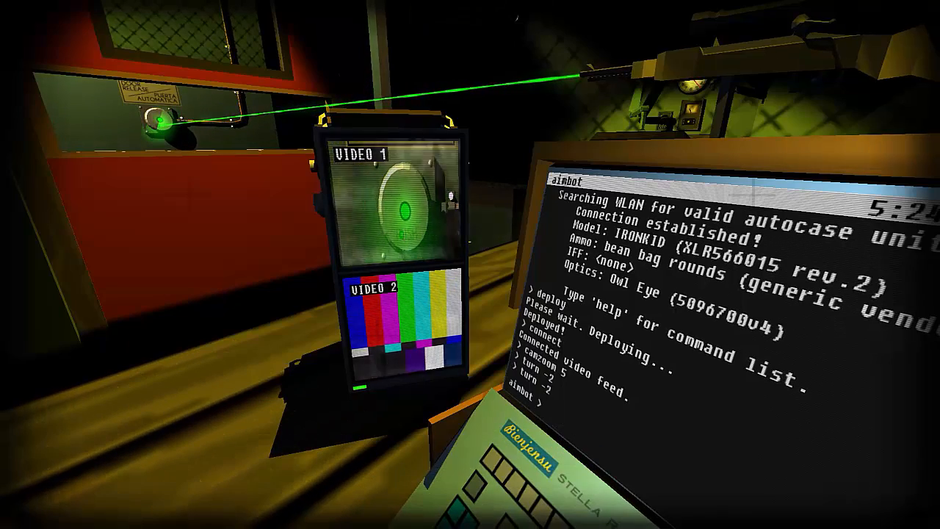
pyautogui.write('fire')
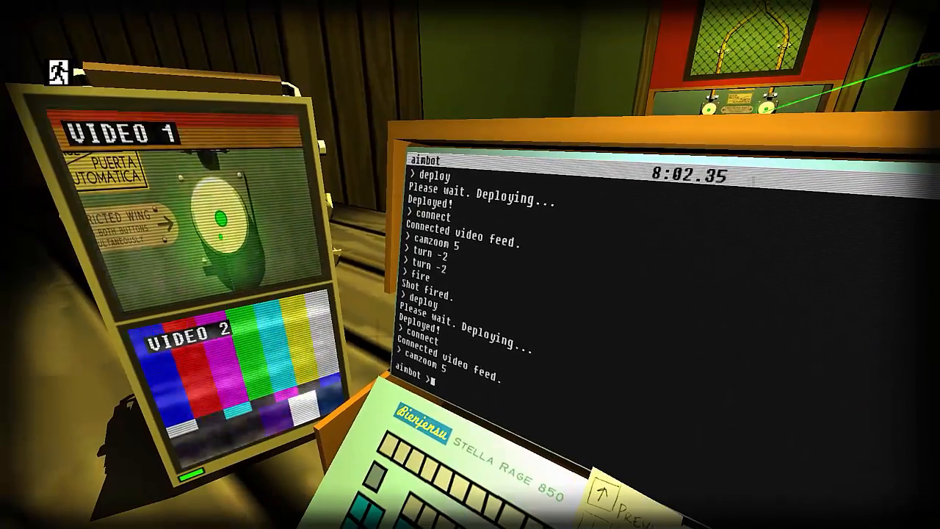
# Re-aim the deployed turret with turn -4 and turn -2 commands
pyautogui.write('turn -')
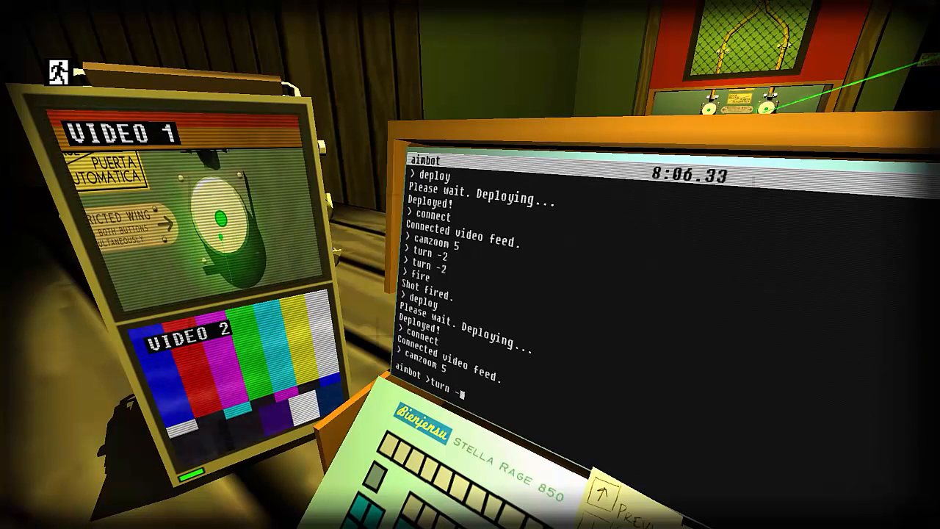
pyautogui.write('4')
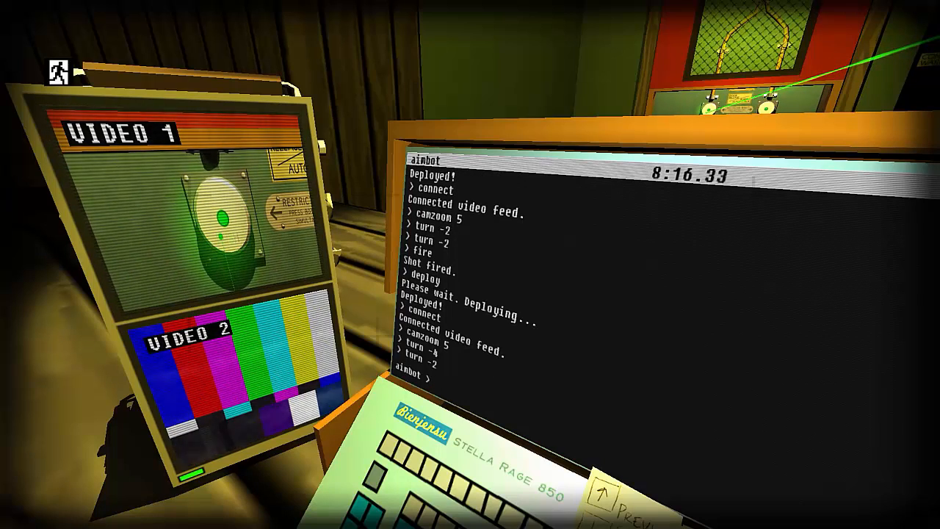
# Run the chained command fire;turn 6;fire on the aimbot
pyautogui.write('fire')
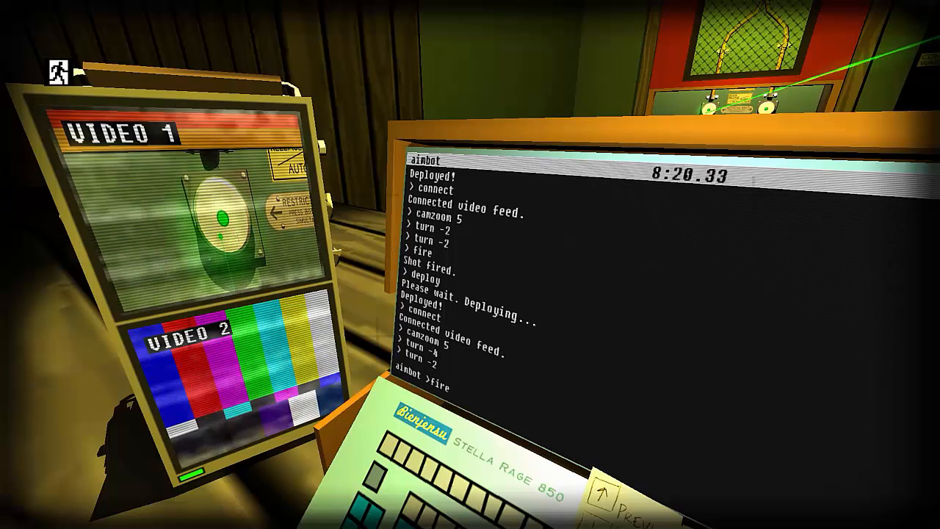
pyautogui.write('turn')
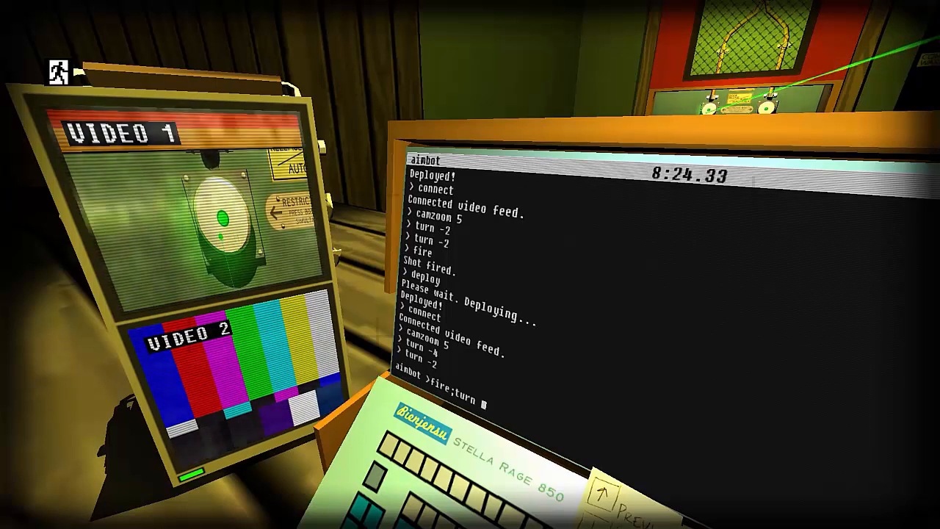
pyautogui.write('6;')
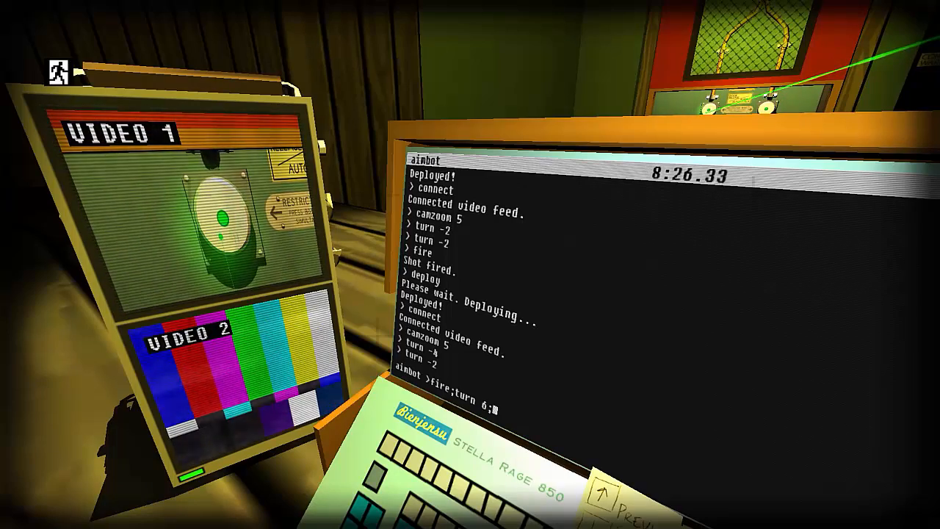
pyautogui.write('fire')
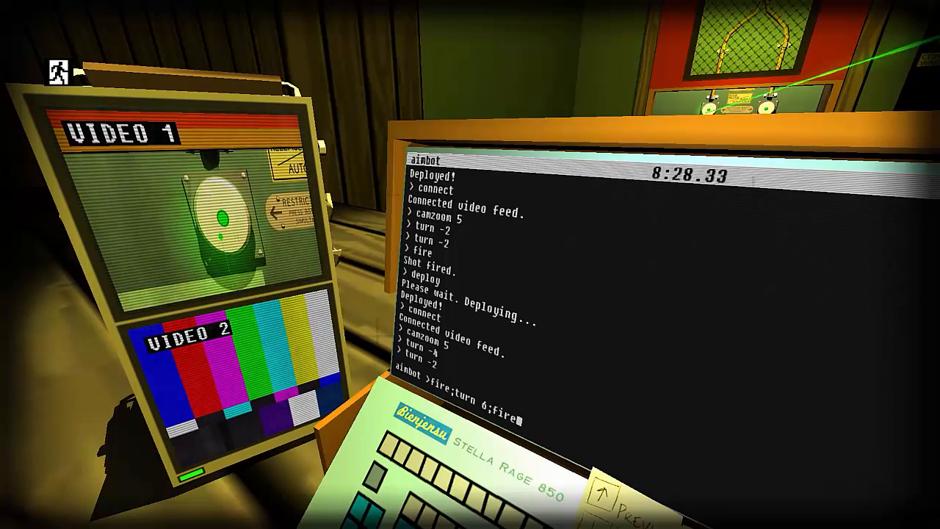
pyautogui.press('enter')
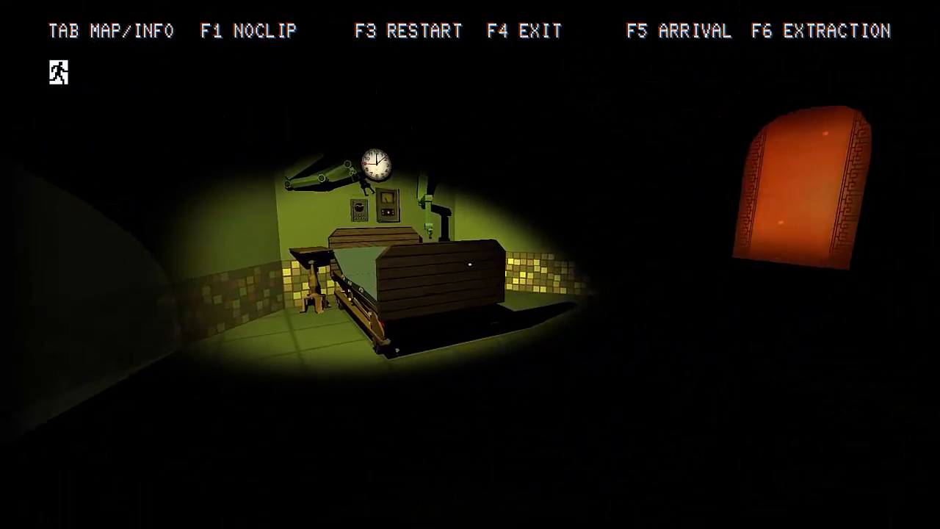
pyautogui.moveTo(470, 264)
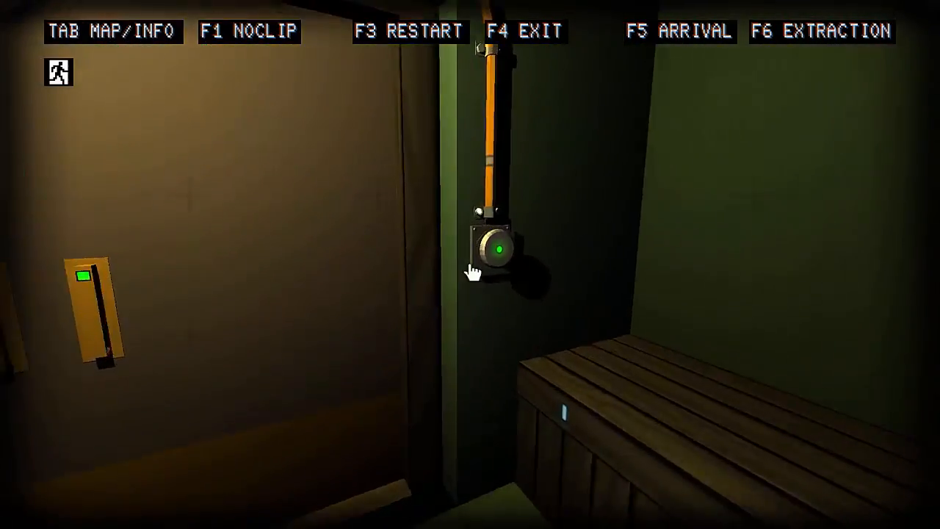
# Activate the green-lit wall button beside the wooden crate
pyautogui.click(494, 248)
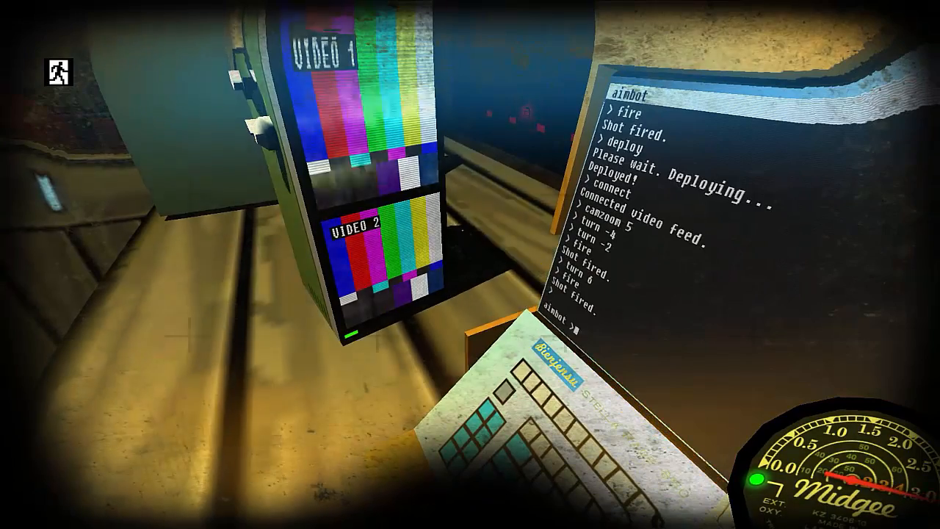
# Run deploy;connect;camzoom 5 to deploy the aimbot and zoom its camera in
pyautogui.write('deploy;connect;camzoom 5')
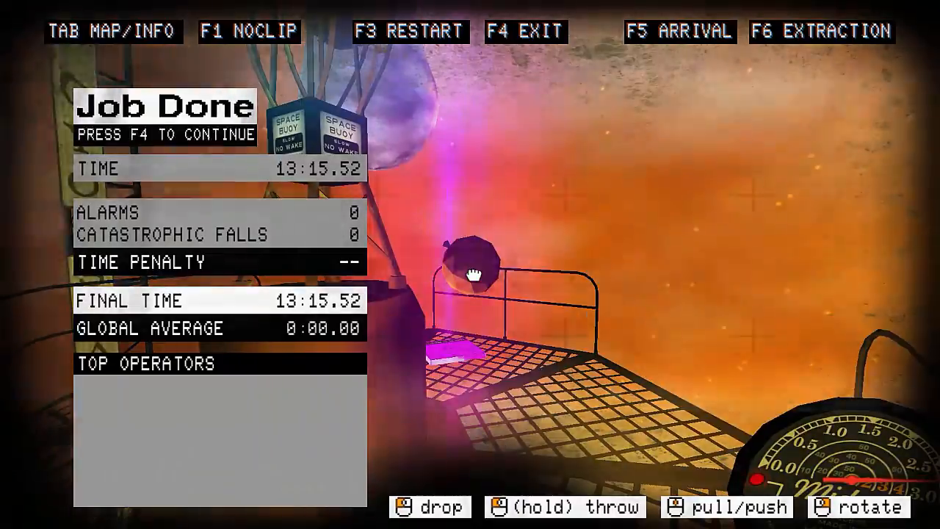
# Continue past the Job Done summary with F4 to leave the mission
pyautogui.press('f4')
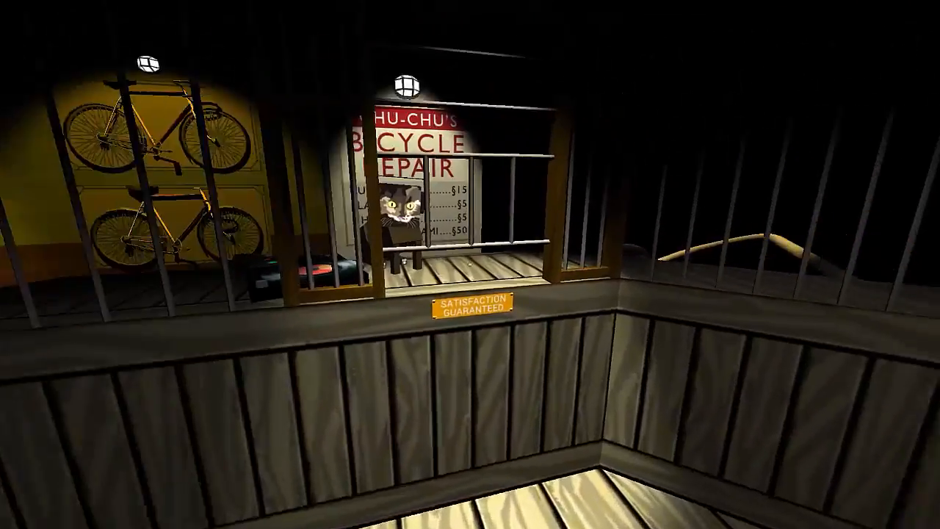
pyautogui.moveTo(470, 265)
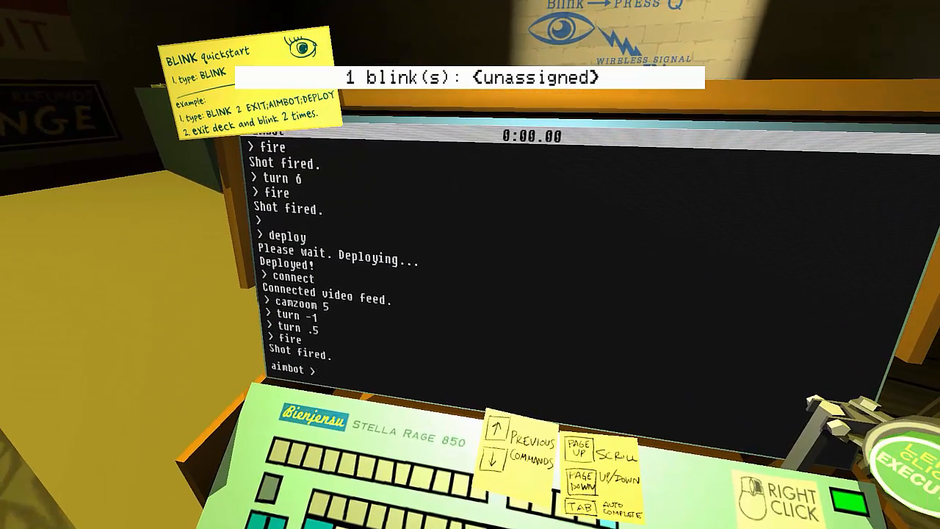
# Show the blink command usage, then begin a 'blink 1' macro
pyautogui.write('blink')
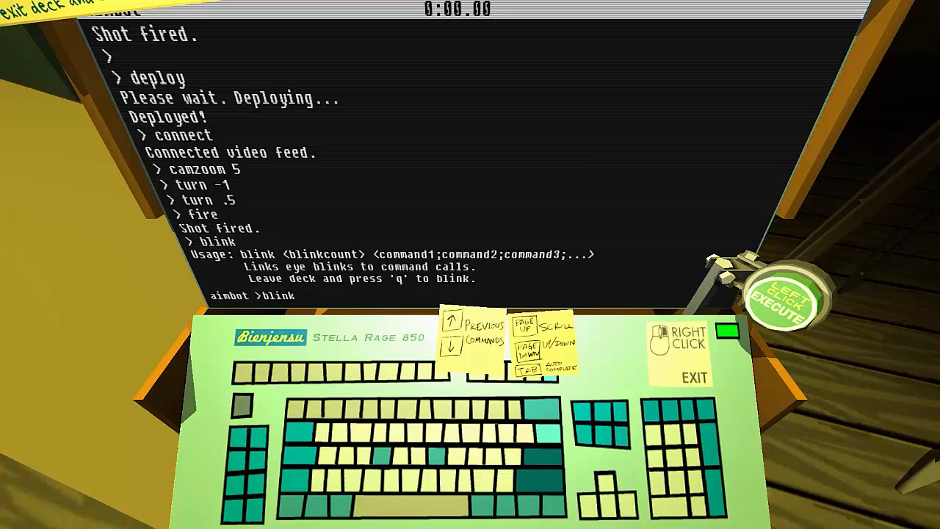
pyautogui.write('1')
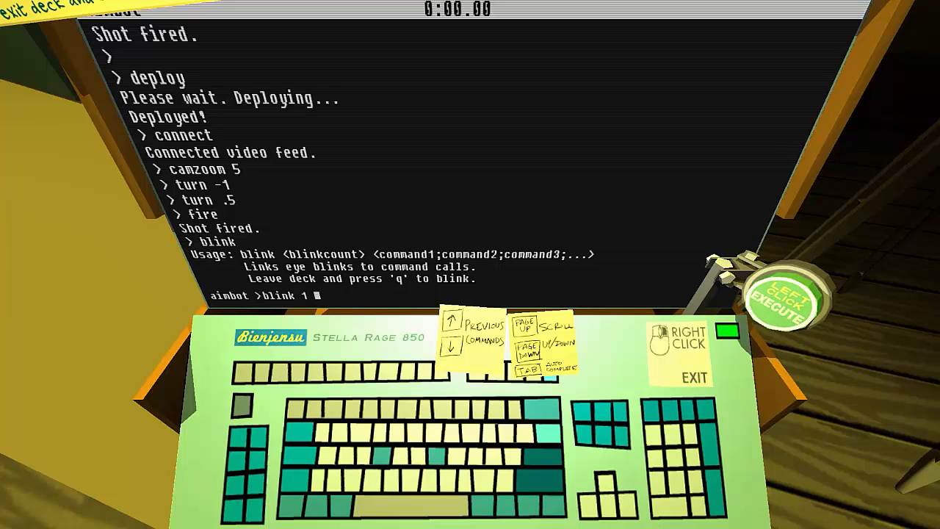
# Chain deploy;connect;wait(1);fire;turn 10;fire into the blink macro
pyautogui.write('deploy;connect;w')
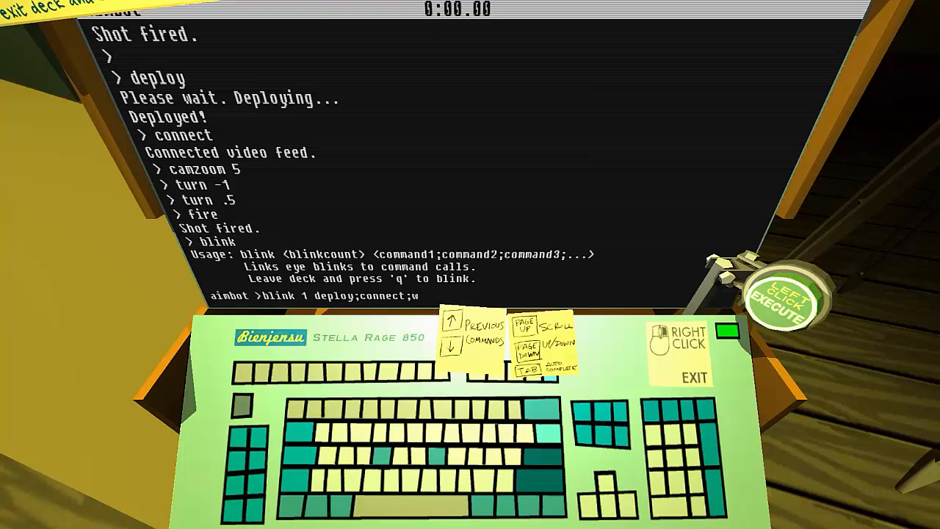
pyautogui.write('ait')
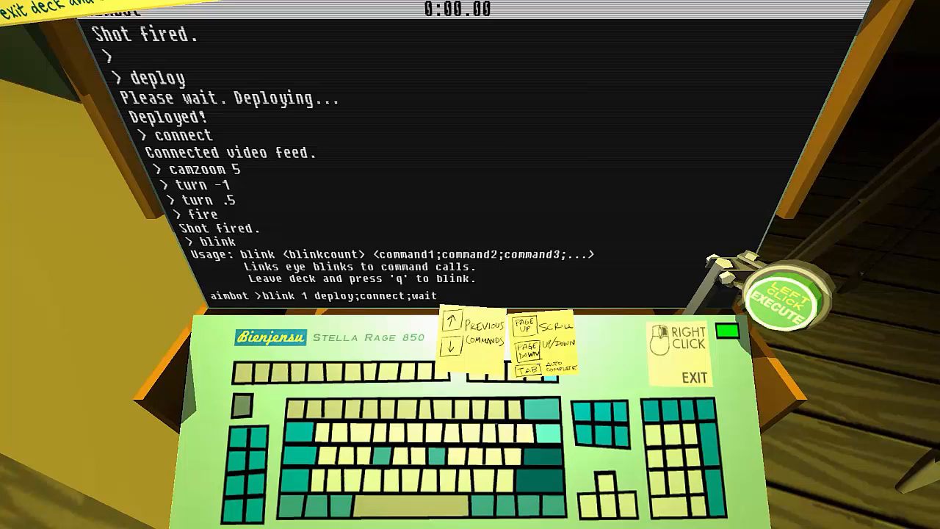
pyautogui.write('(1')
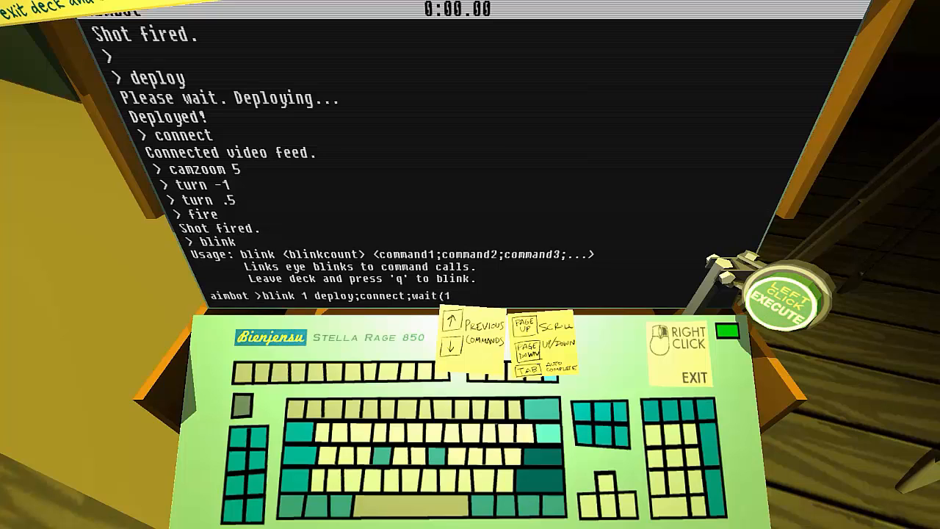
pyautogui.write(')')
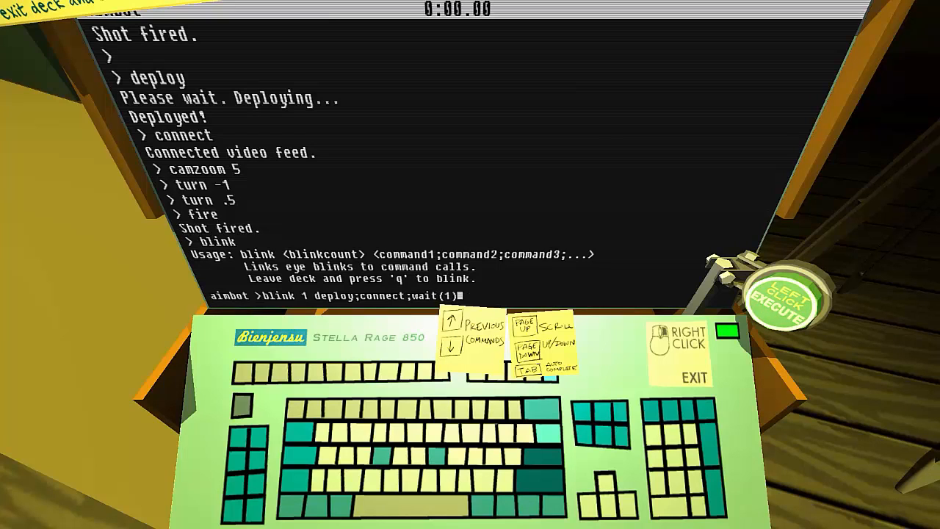
pyautogui.write(';fire')
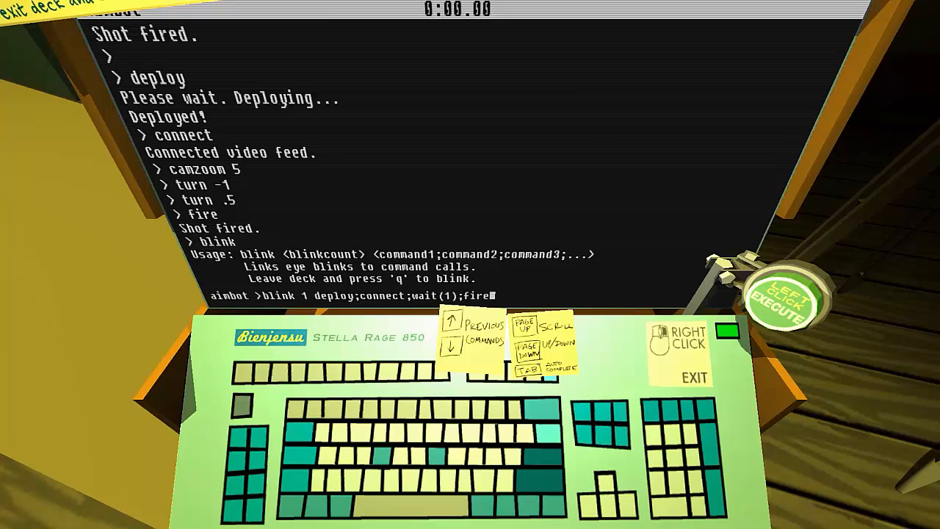
pyautogui.write('t')
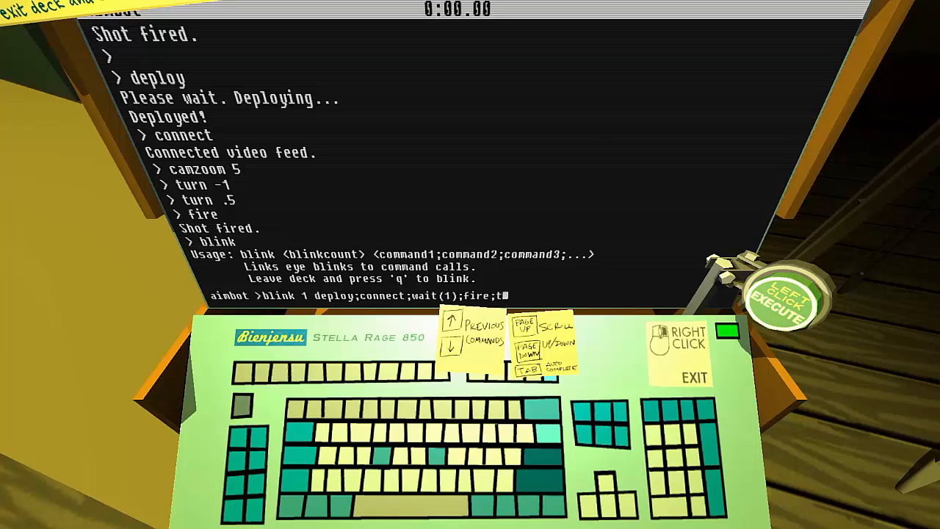
pyautogui.write('urn 10')
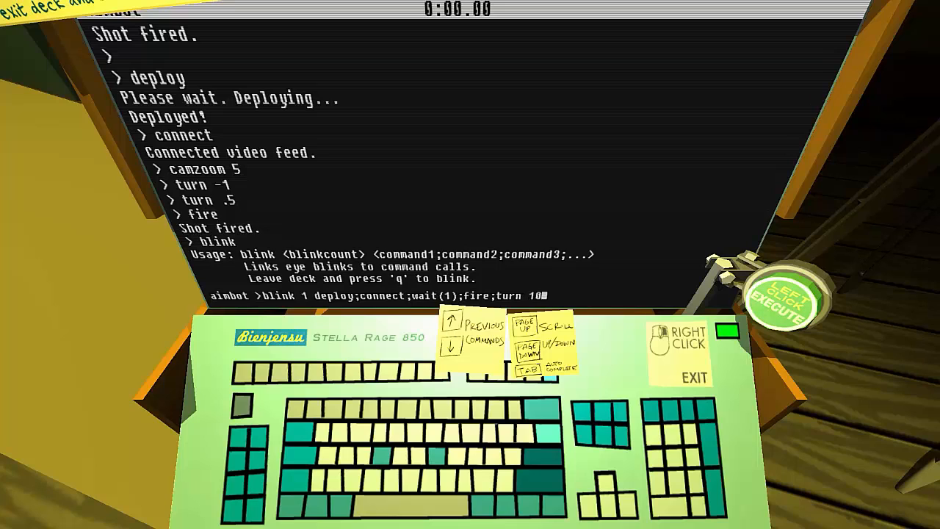
pyautogui.write(';fire')
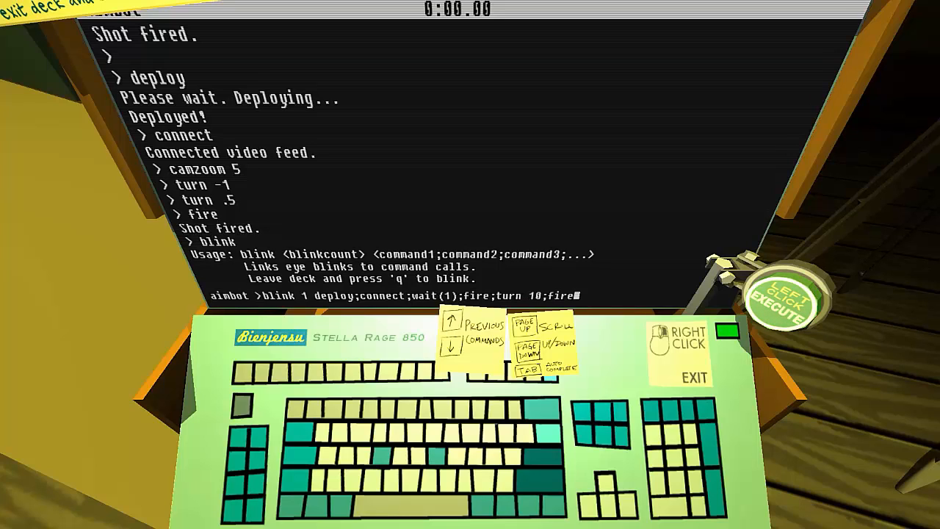
# Extend the macro with exit;weever;connect nell;move 10;wait(5);stand;jump
pyautogui.write('exit;')
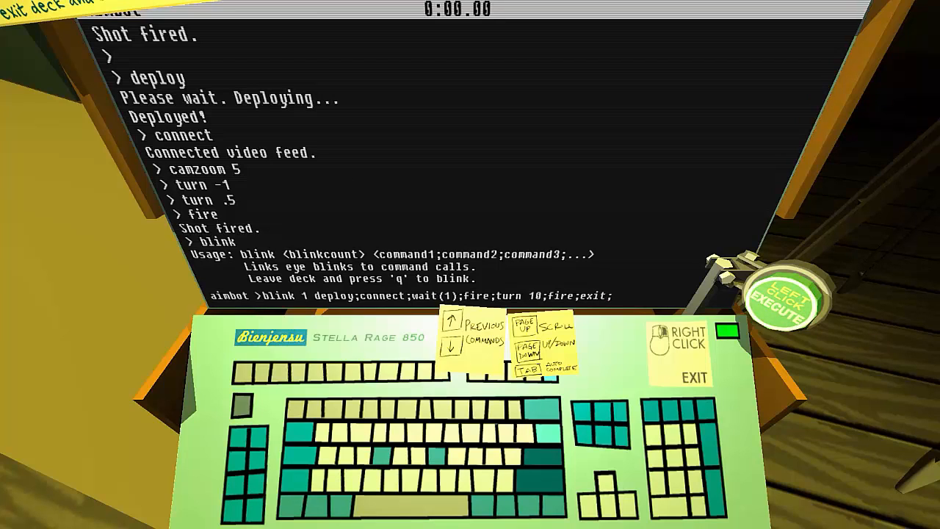
pyautogui.write('wee')
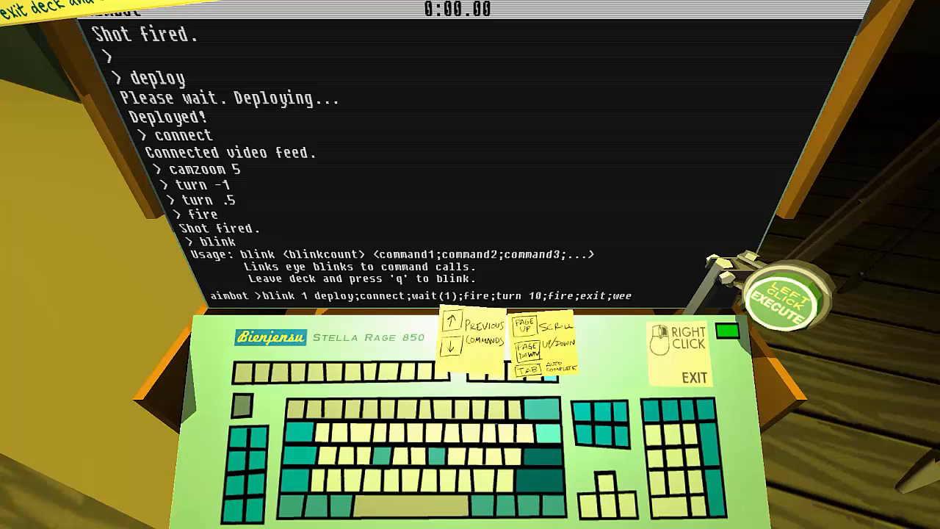
pyautogui.write('v')
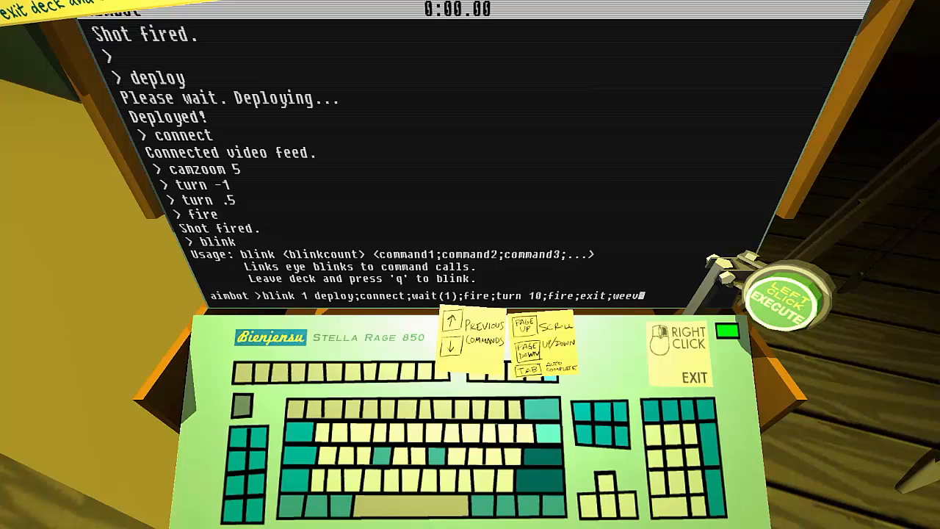
pyautogui.write('er;connect nell')
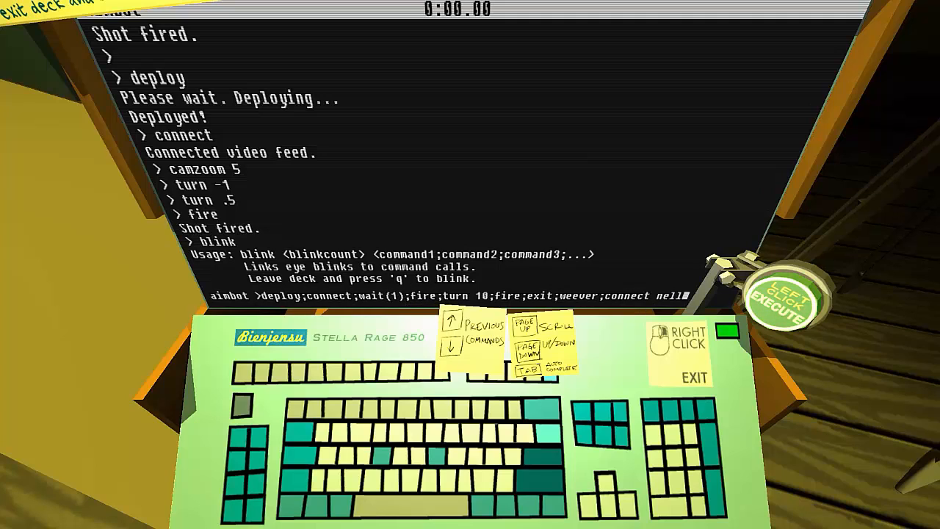
pyautogui.write('move 10;wait(5);')
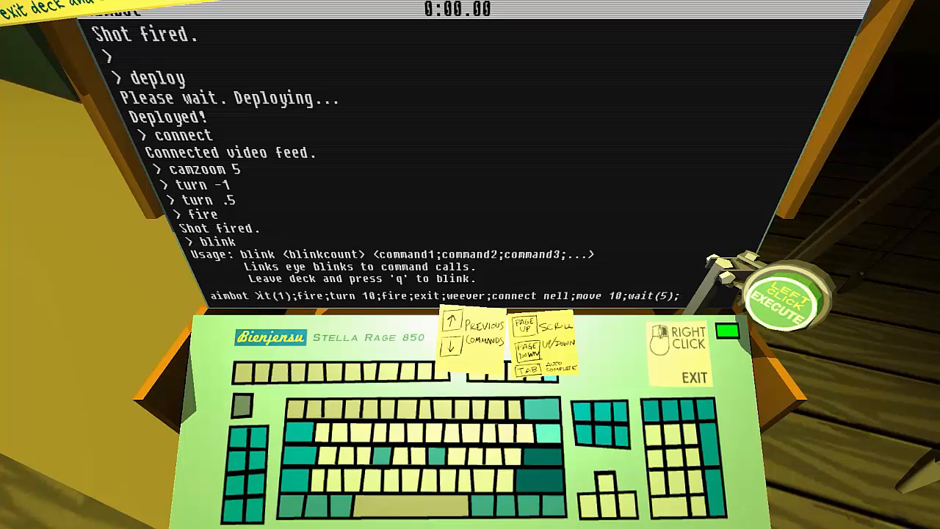
pyautogui.write('stand;j')
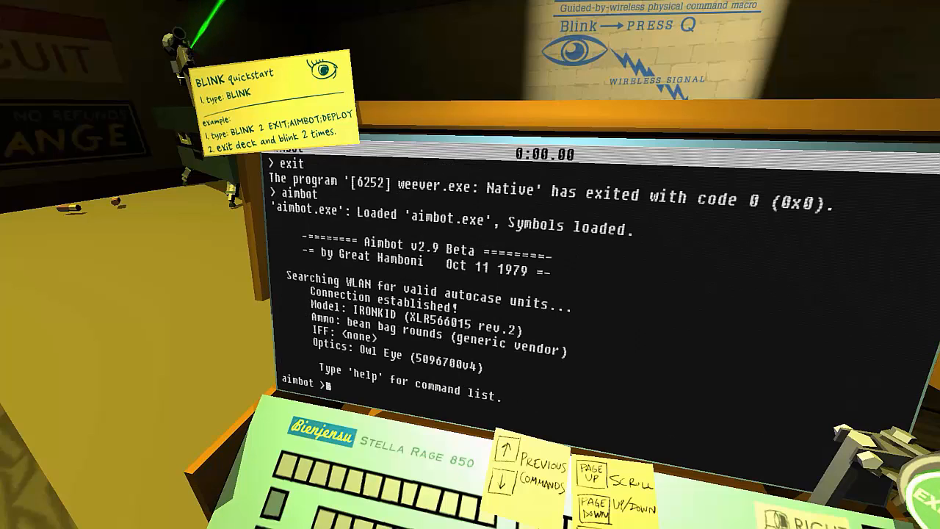
# Show help, run close to deactivate the autocase, then exit the program
pyautogui.write('help')
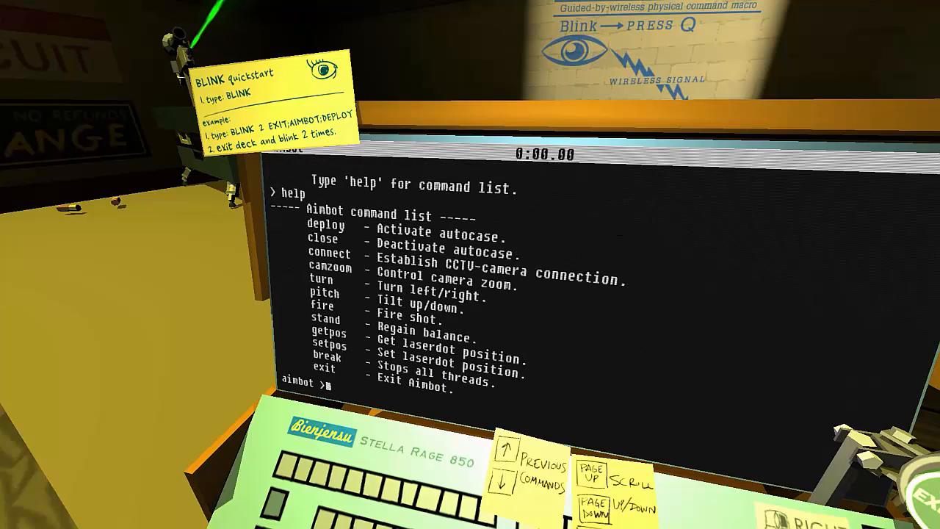
pyautogui.write('close')
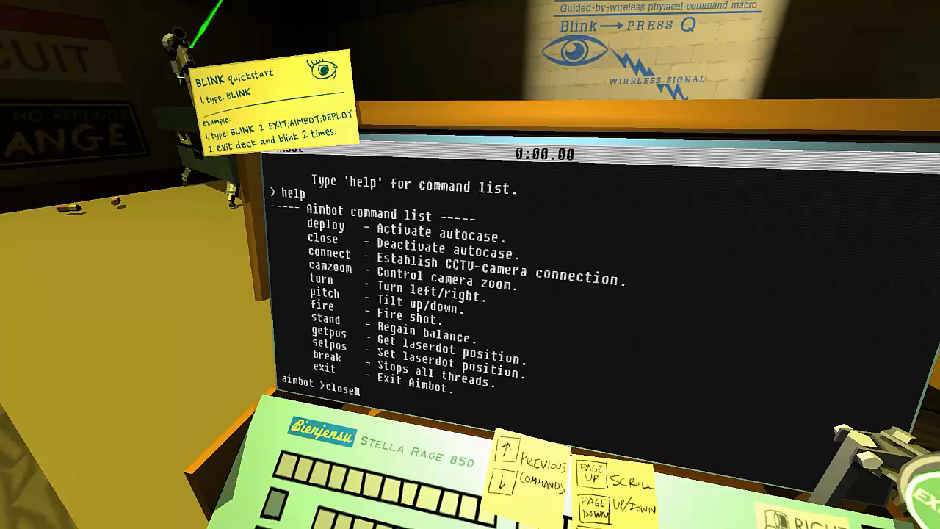
pyautogui.press('enter')
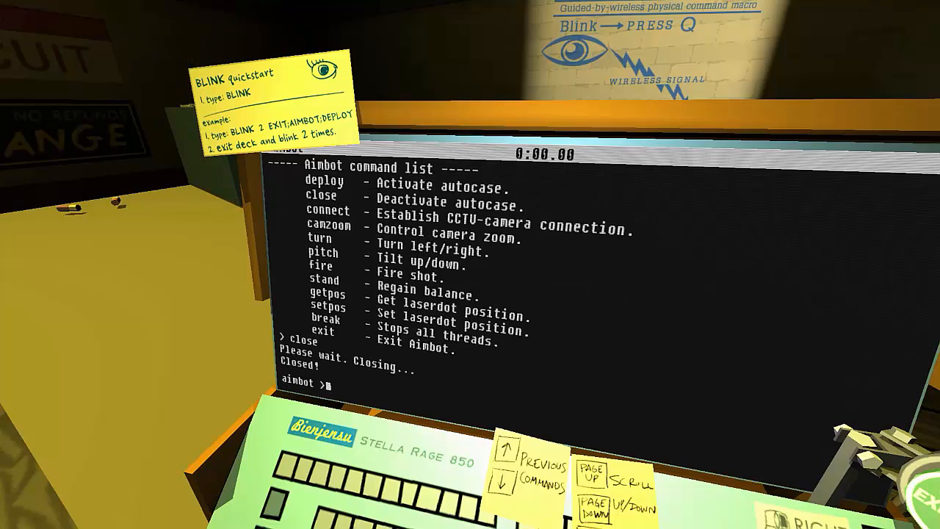
pyautogui.write('exit')
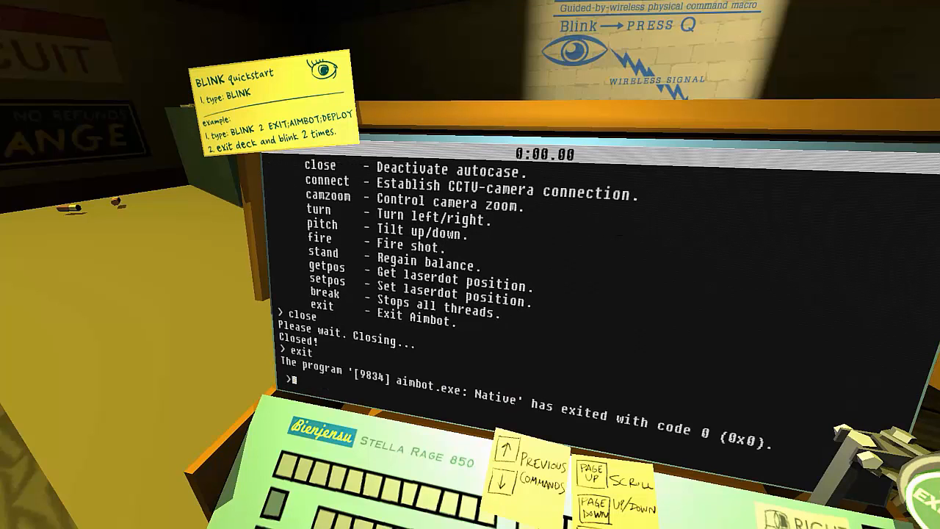
# Begin the macro: blink 1 exit;aimbot;deploy;connect;wait(2);
pyautogui.write('bli')
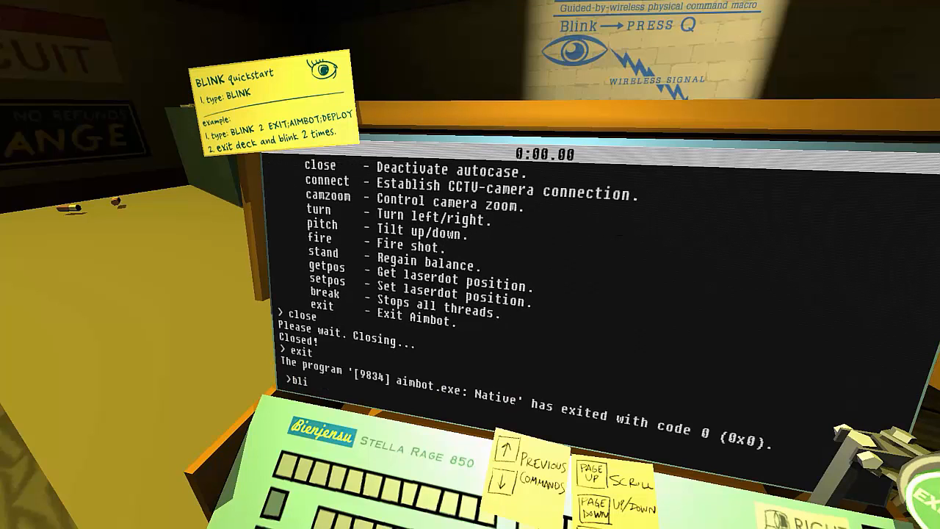
pyautogui.write('nk 1')
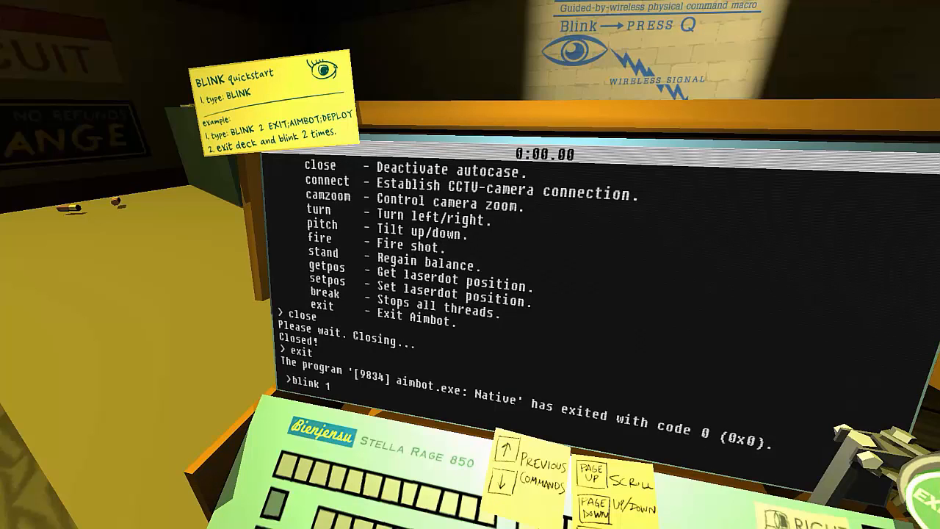
pyautogui.write('exit;')
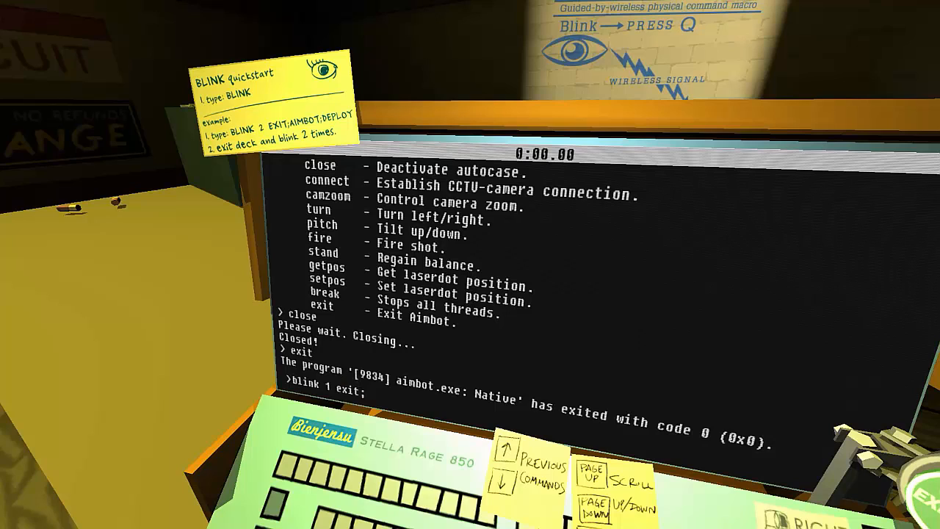
pyautogui.write('aimbot')
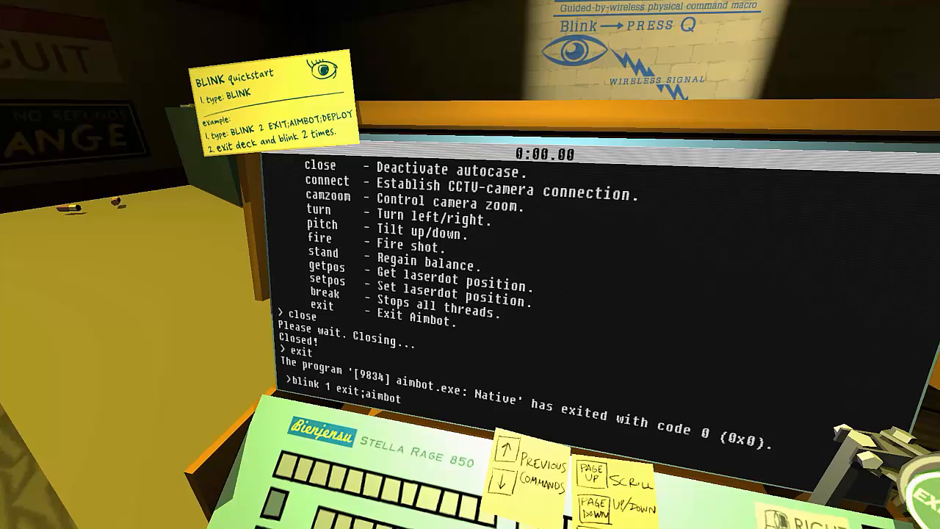
pyautogui.write(';')
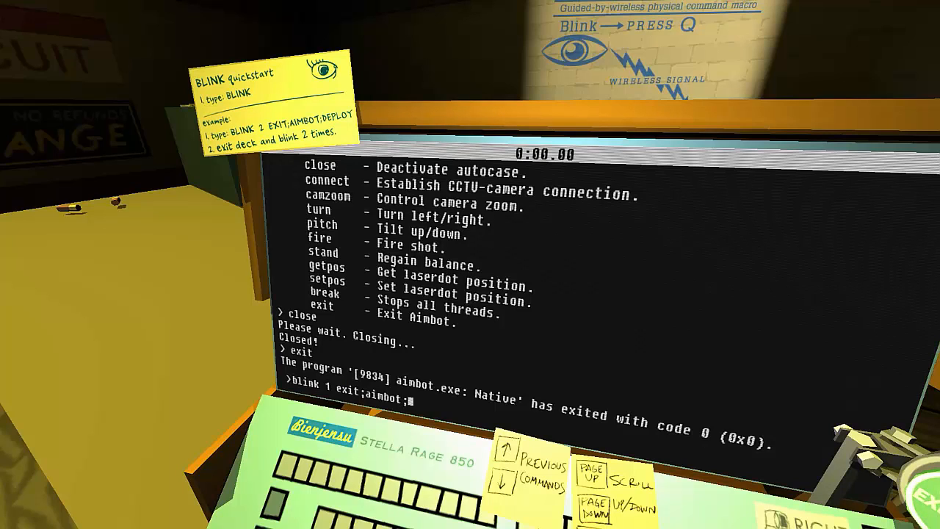
pyautogui.write('deplo')
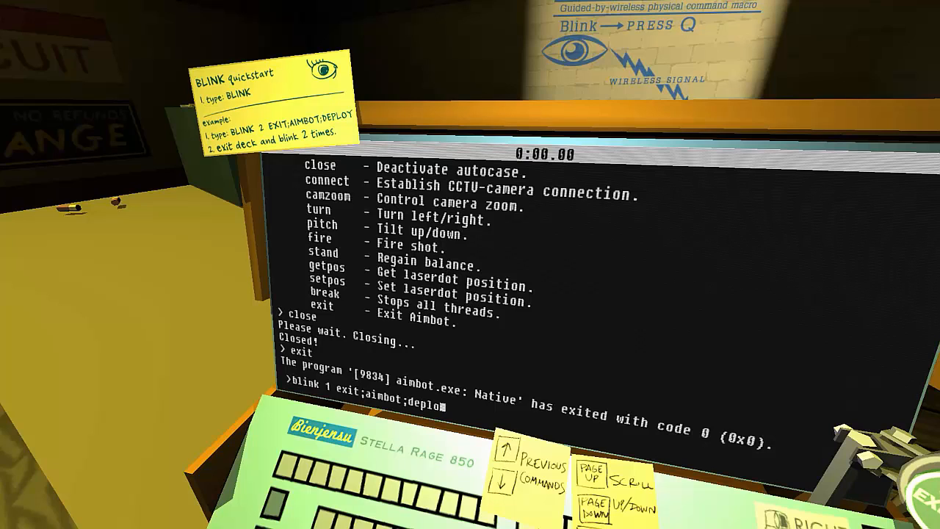
pyautogui.write(';connect')
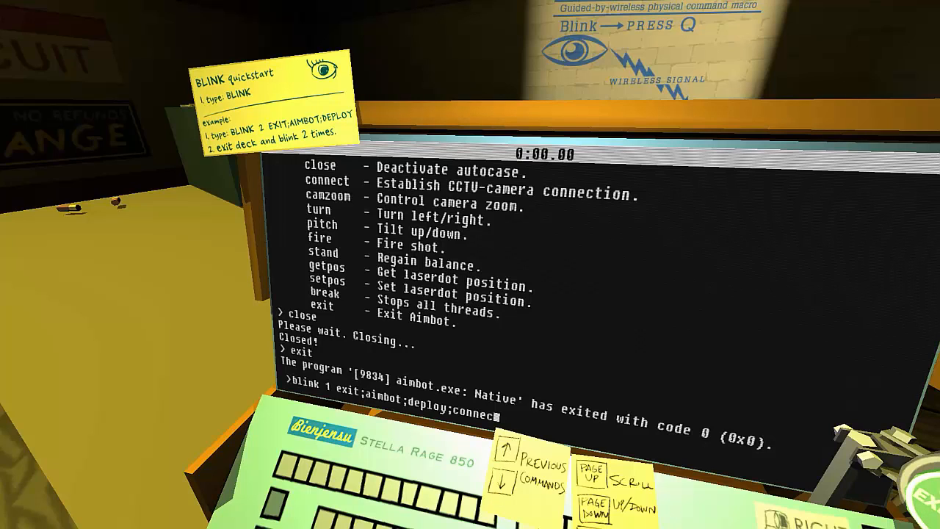
pyautogui.write(';')
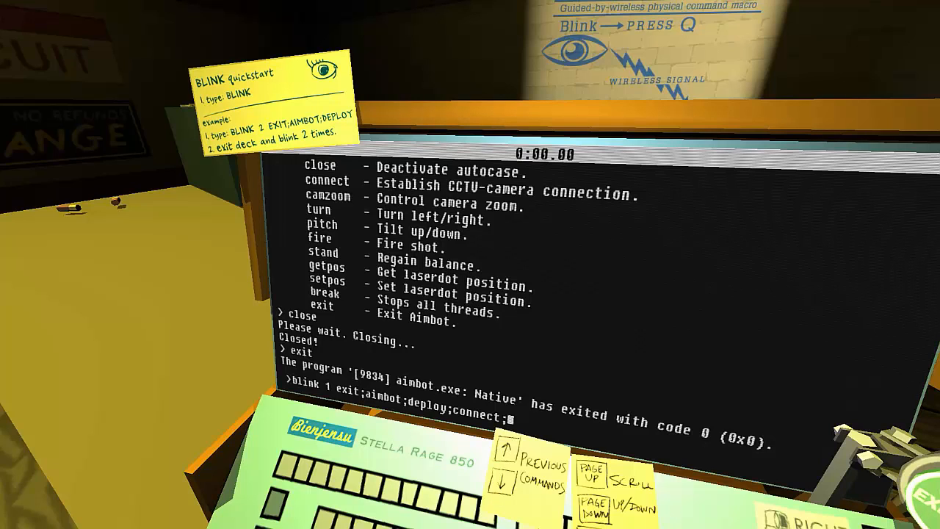
pyautogui.write(';wait(2')
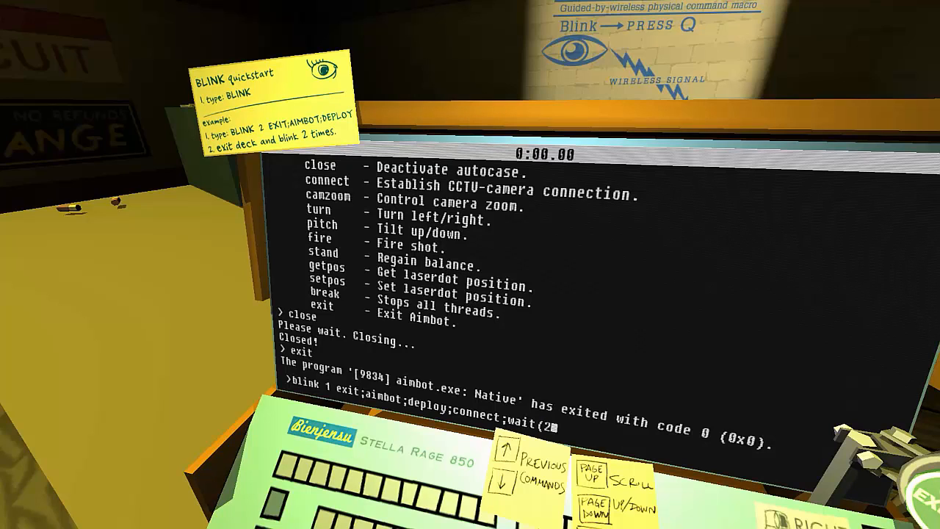
pyautogui.write(');')
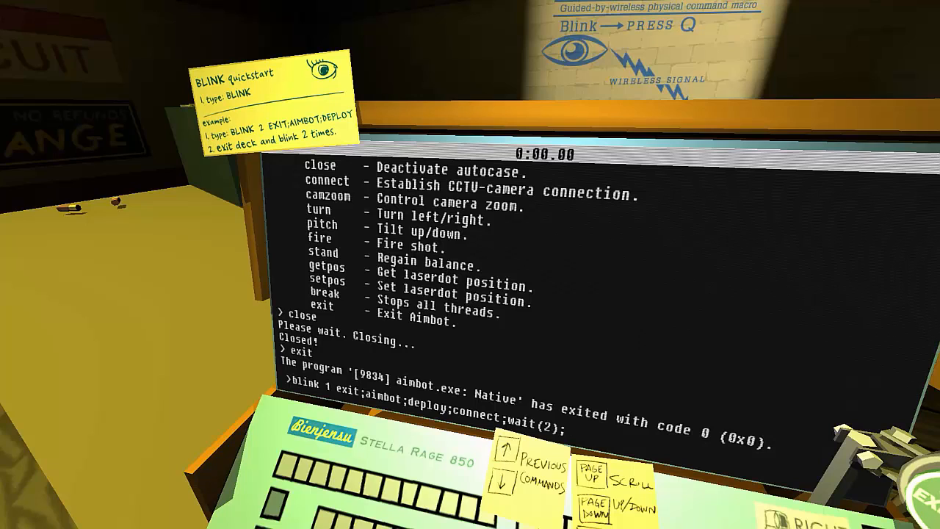
# Finish and run it with fire;turn 10;fire;exit;weever;connect nell;stand;go 50;wait(5);jump
pyautogui.write('fire;')
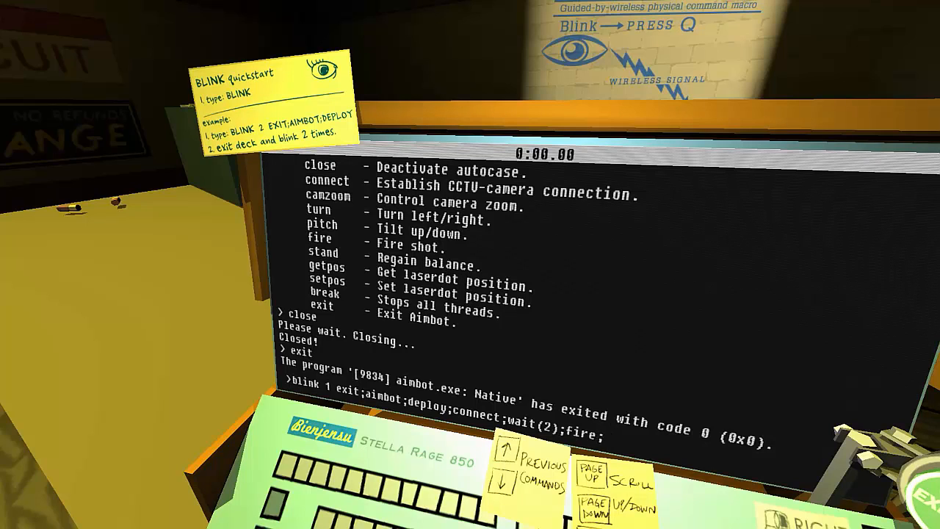
pyautogui.write('turn')
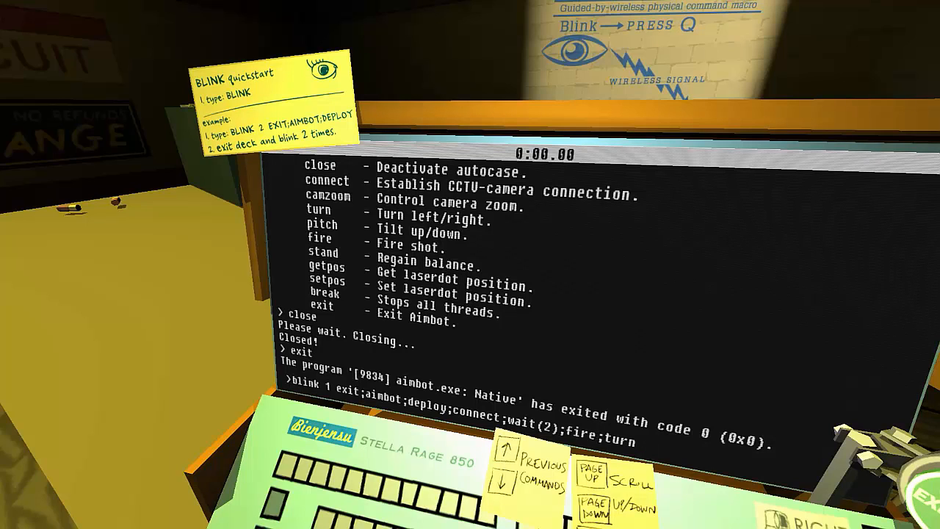
pyautogui.write('10;')
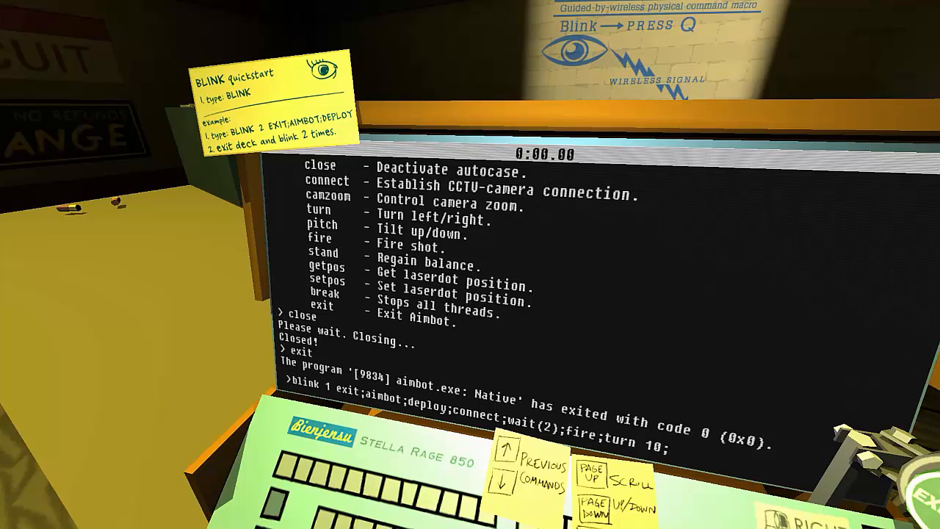
pyautogui.write(';fire;exit;weever')
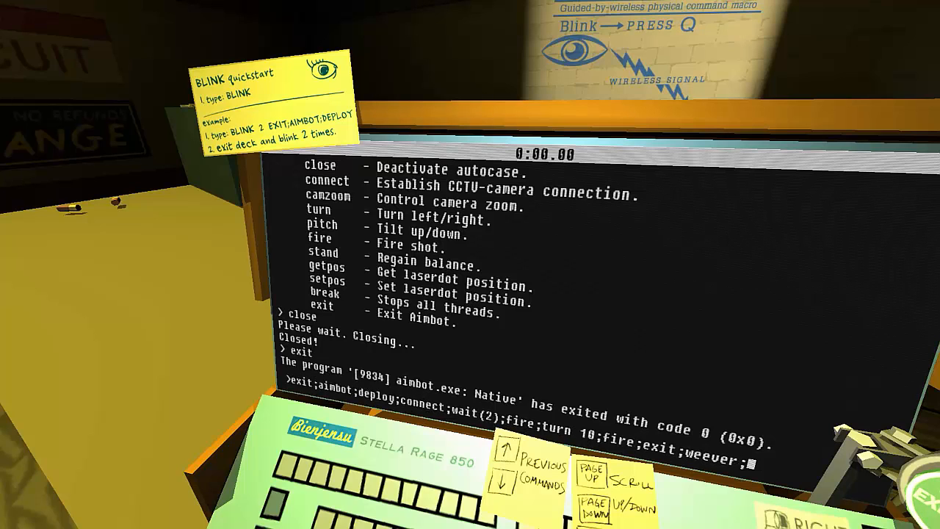
pyautogui.write(';connect nell;stand')
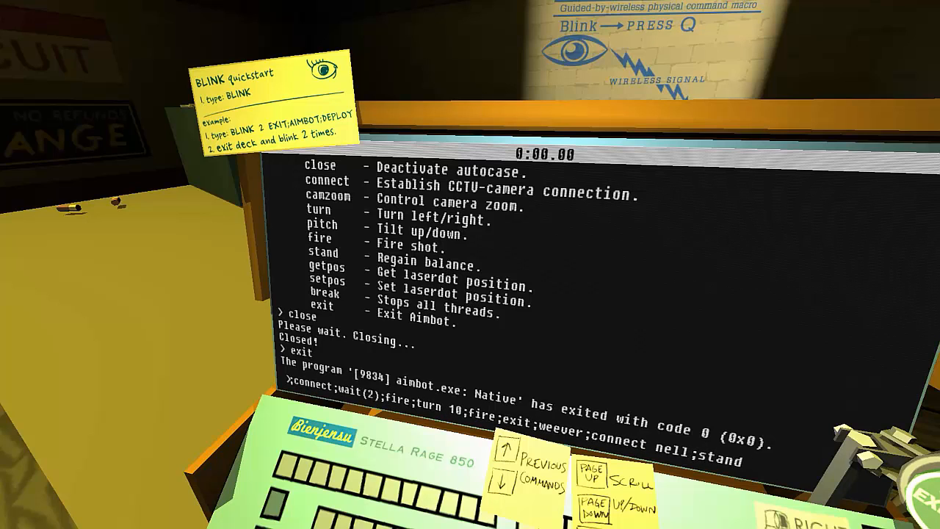
pyautogui.write(';go 50;wait(5);')
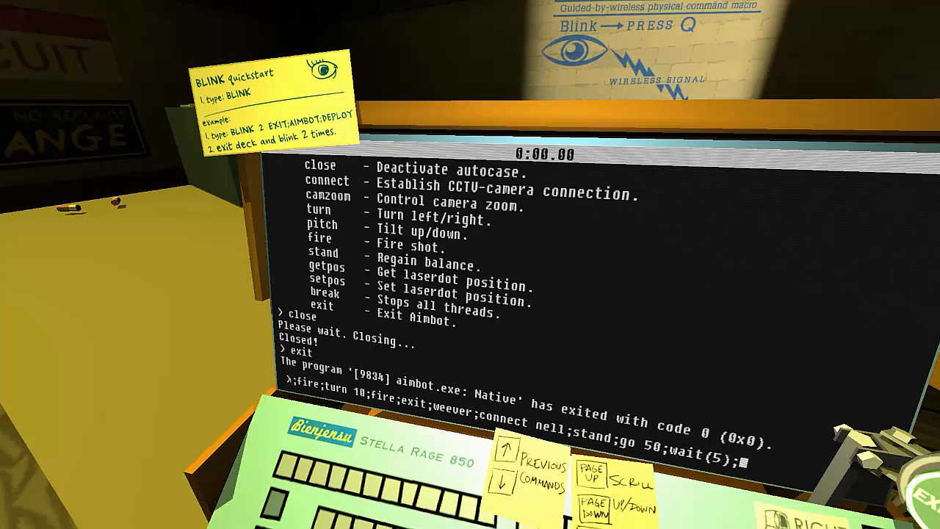
pyautogui.write('jump')
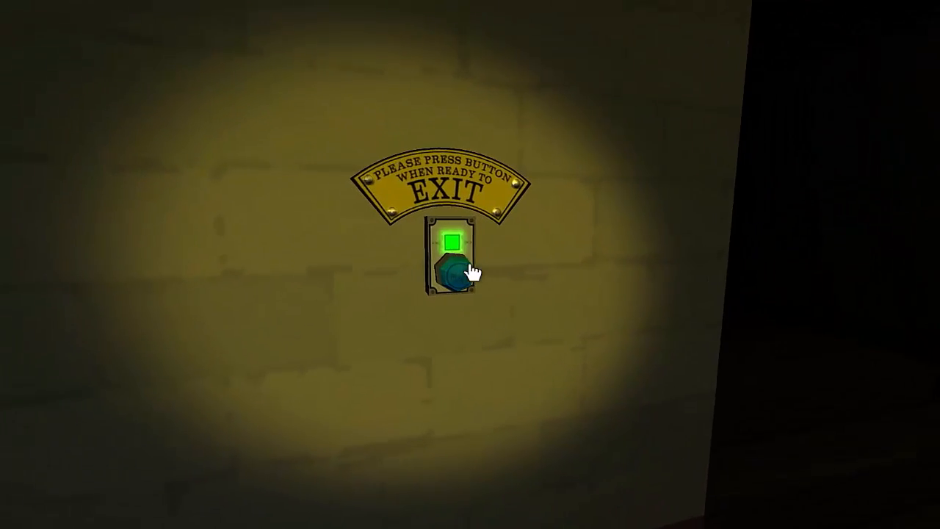
pyautogui.click(448, 276)
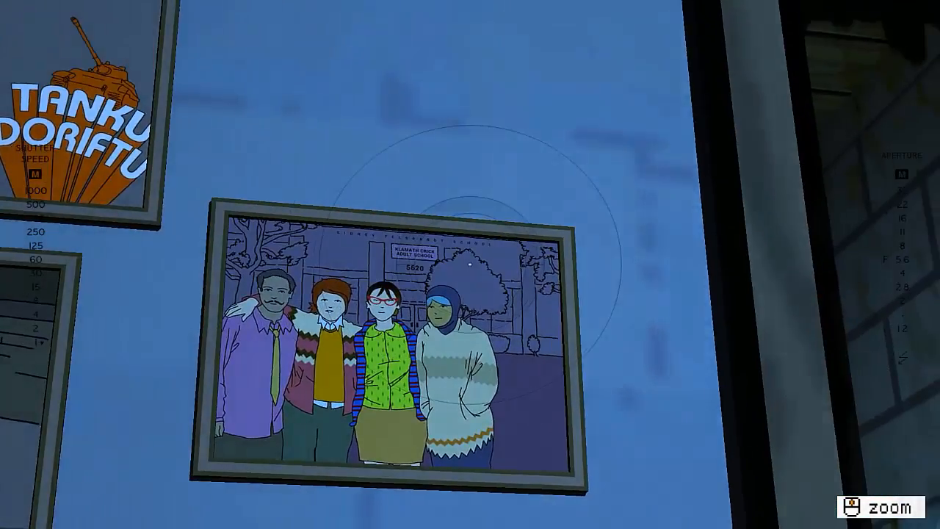
pyautogui.click(878, 507)
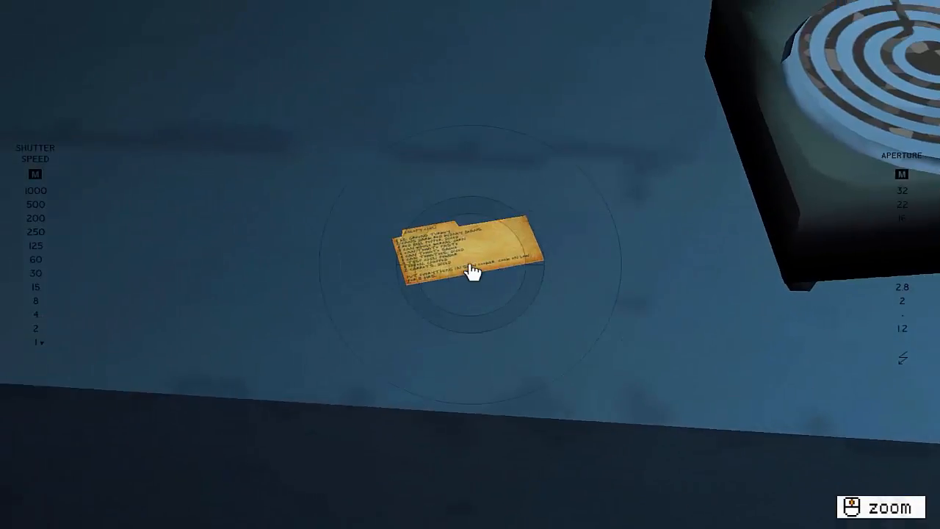
# Pick up the yellow floor note and read its slow-cooker chili recipe
pyautogui.click(468, 264)
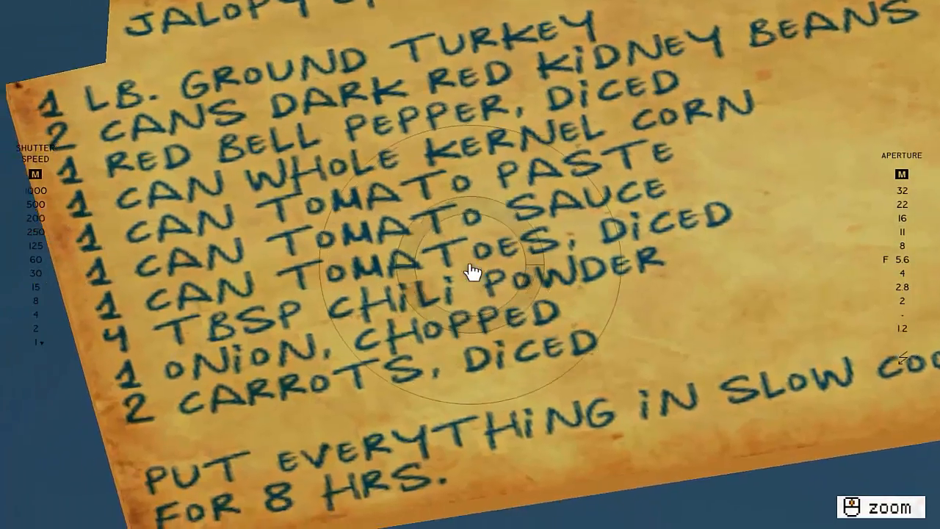